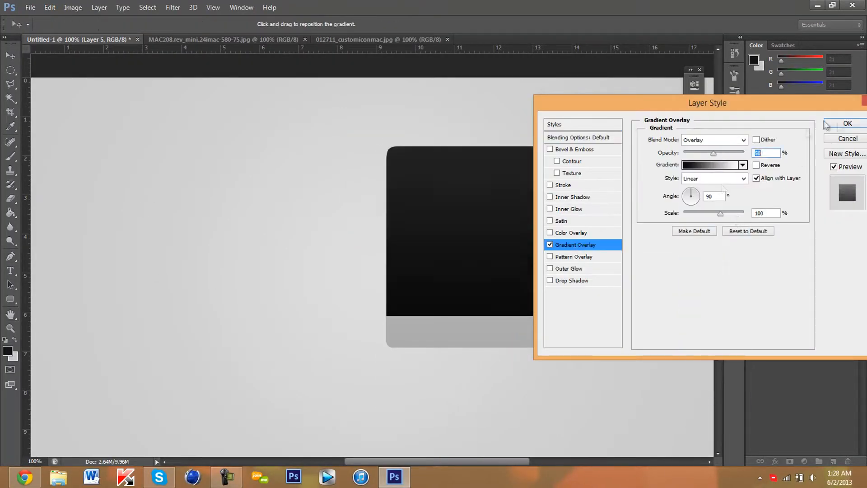
# Apply the Overlay-blend Gradient Overlay to the dark monitor body
pyautogui.click(526, 39)
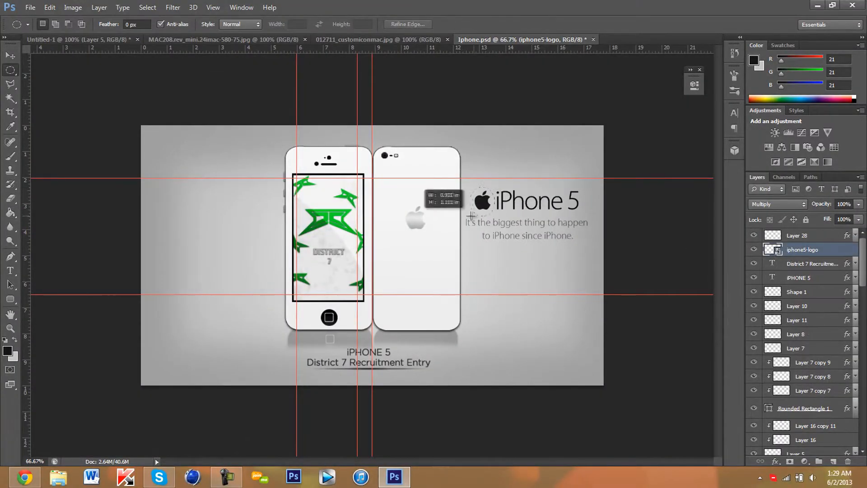
# Paste the reference iMac photo as a new layer for tracing the stand
pyautogui.click(78, 39)
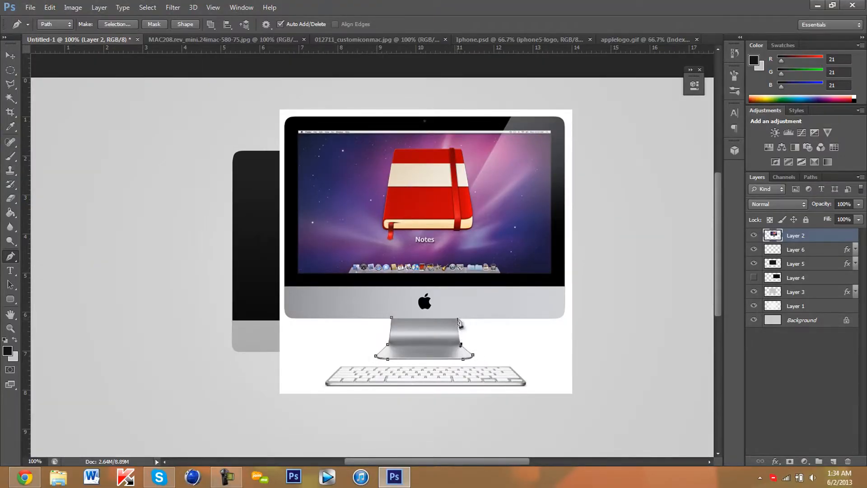
# Hide the reference photo and give the gray stand layer a Gradient Overlay shading
pyautogui.click(423, 337)
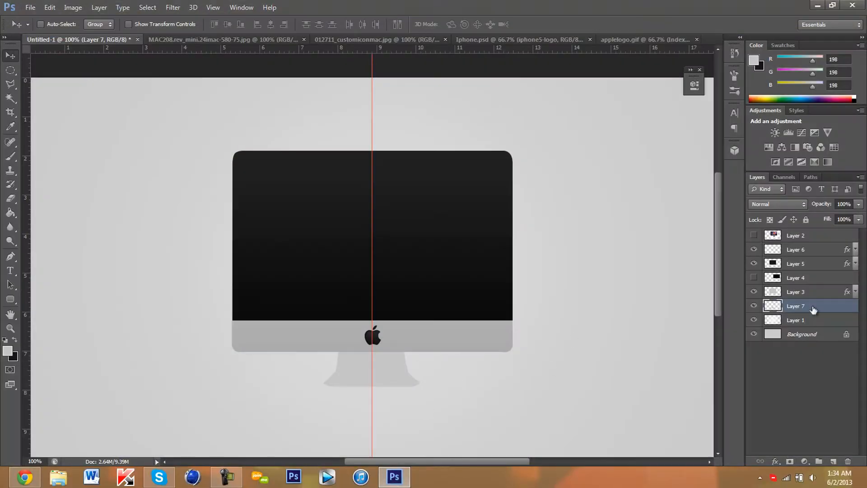
pyautogui.doubleClick(795, 305)
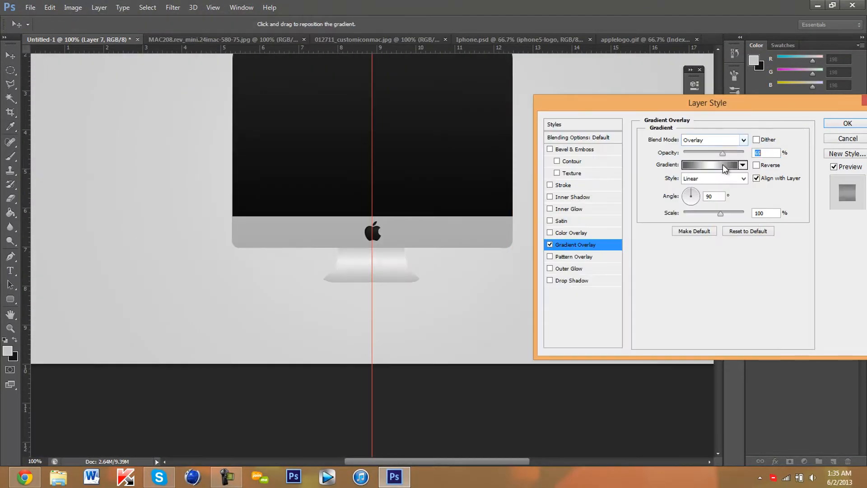
pyautogui.click(572, 280)
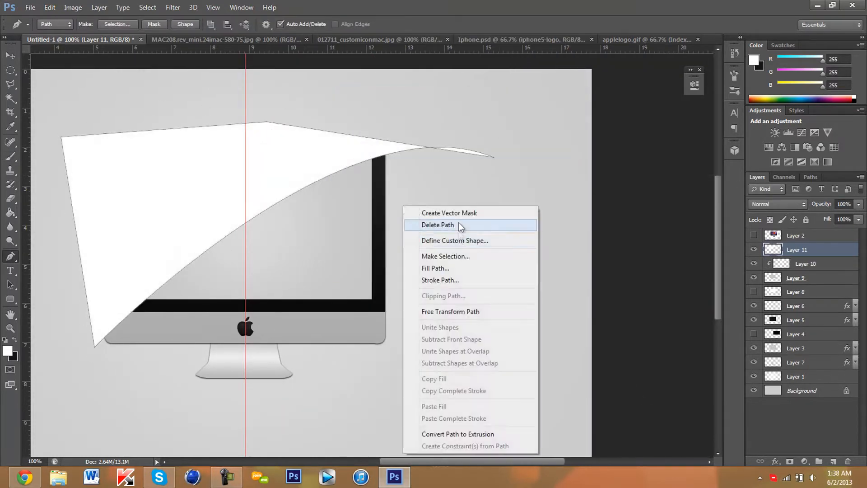
# Delete the leftover glare outline path before placing the blue H logo
pyautogui.click(437, 225)
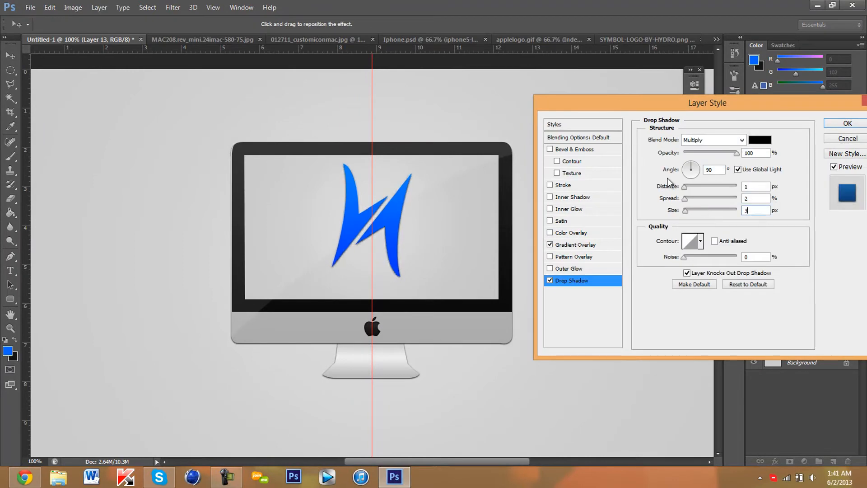
# Apply the logo's drop shadow and write the header title HYDRODZN
pyautogui.click(846, 124)
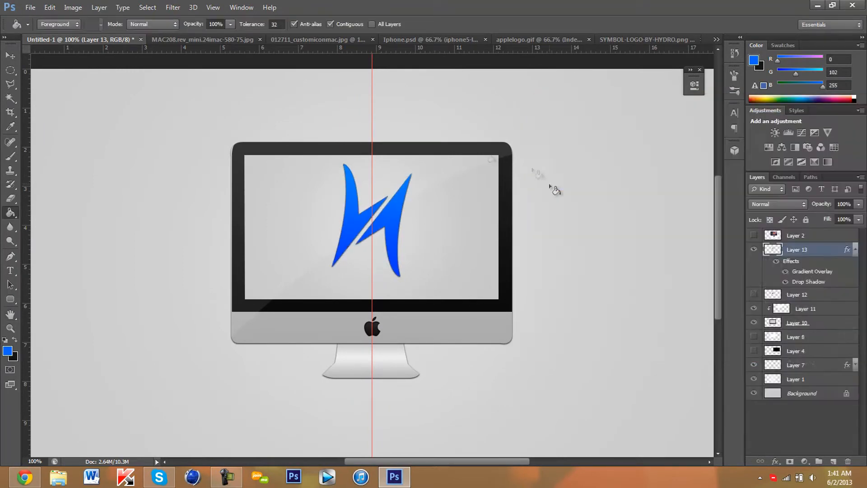
pyautogui.write('HYDRO')
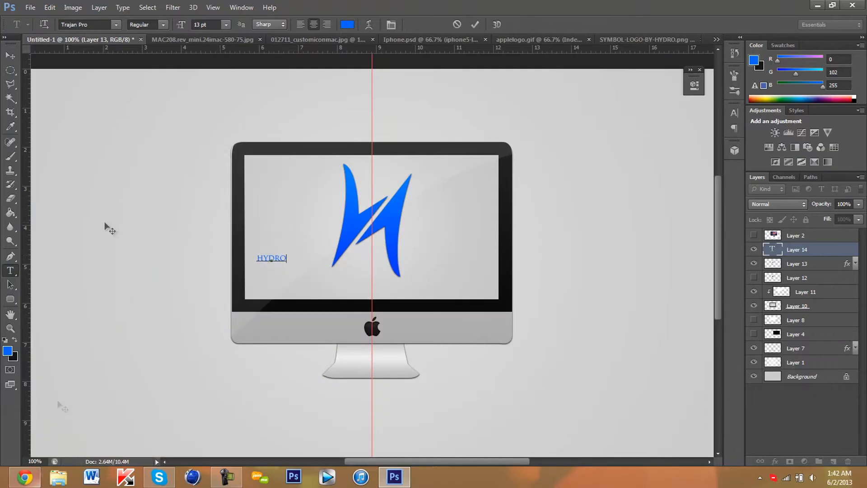
pyautogui.write('DZN')
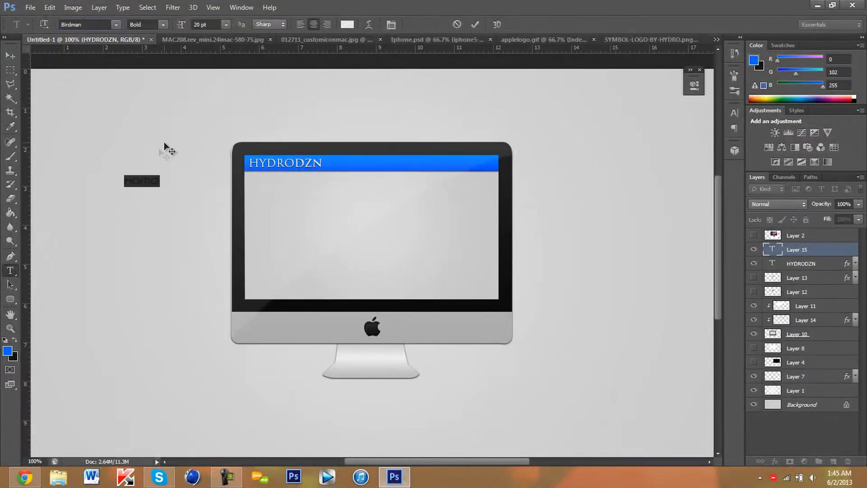
# Add the nav links, give the rounded bar an Inner Shadow and paste the dark banner image
pyautogui.click(116, 24)
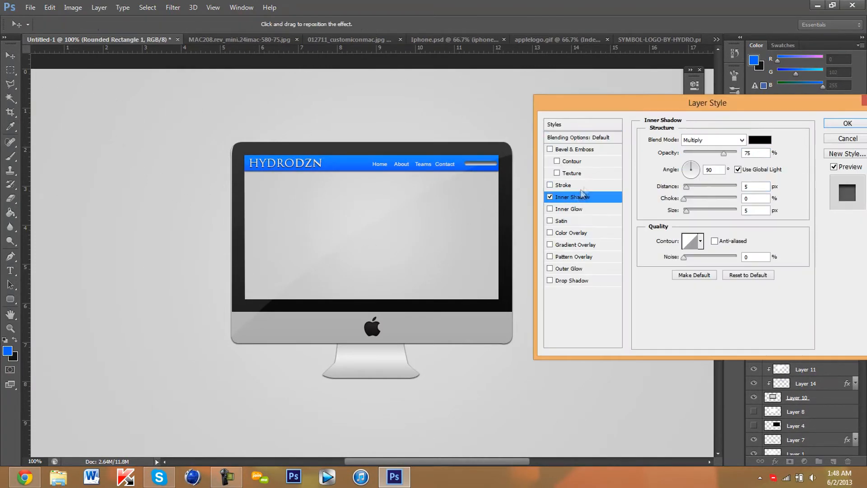
pyautogui.click(845, 124)
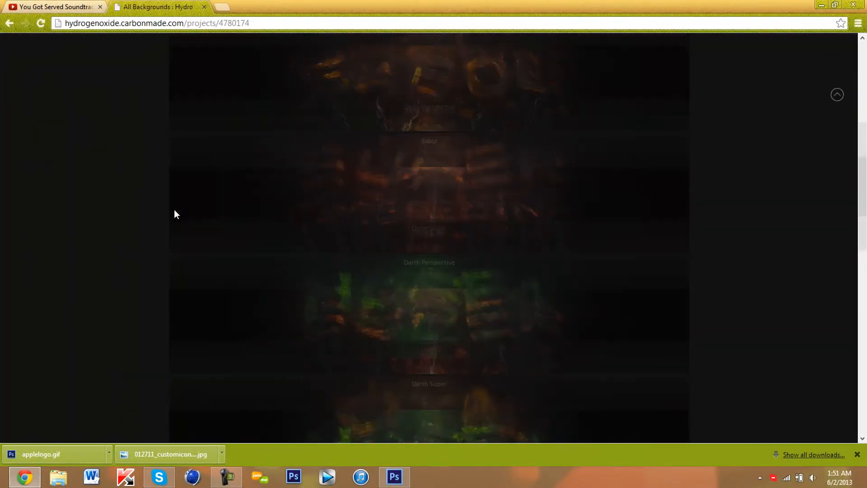
pyautogui.click(394, 476)
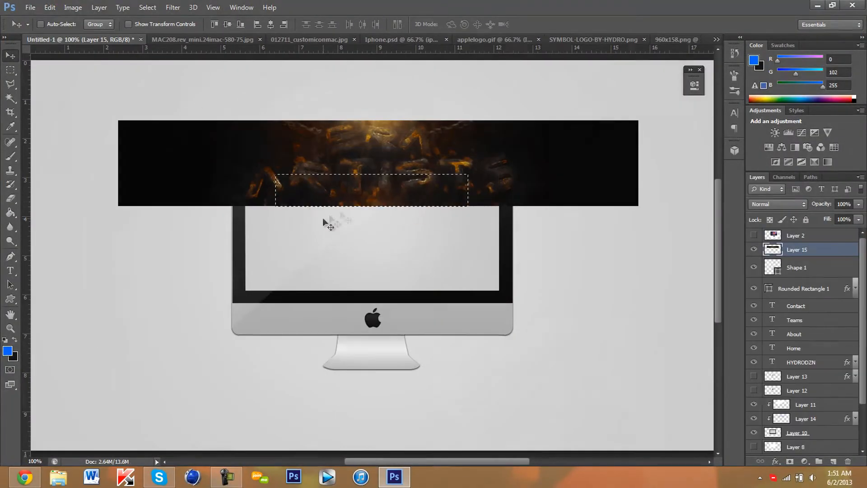